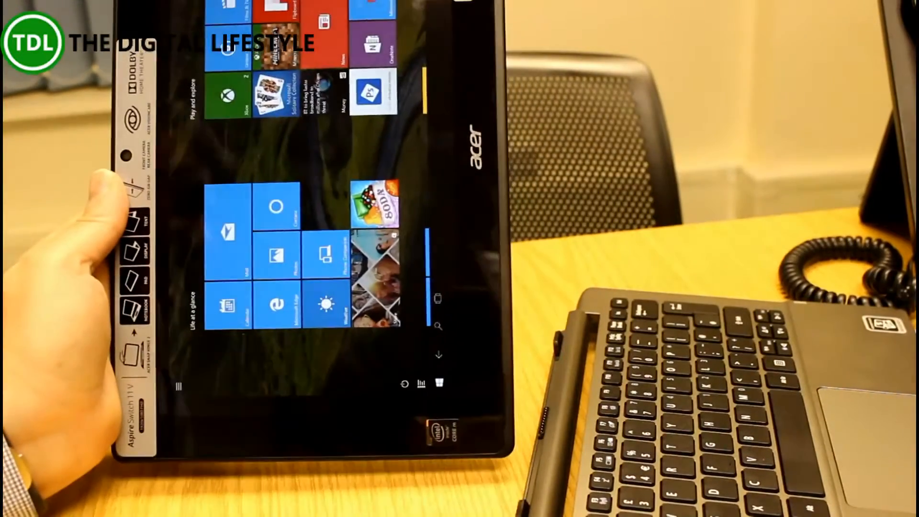
# Step: Launch Minecraft Windows 10 Edition Beta from the Start menu's app list and start a world
pyautogui.scroll(-3)
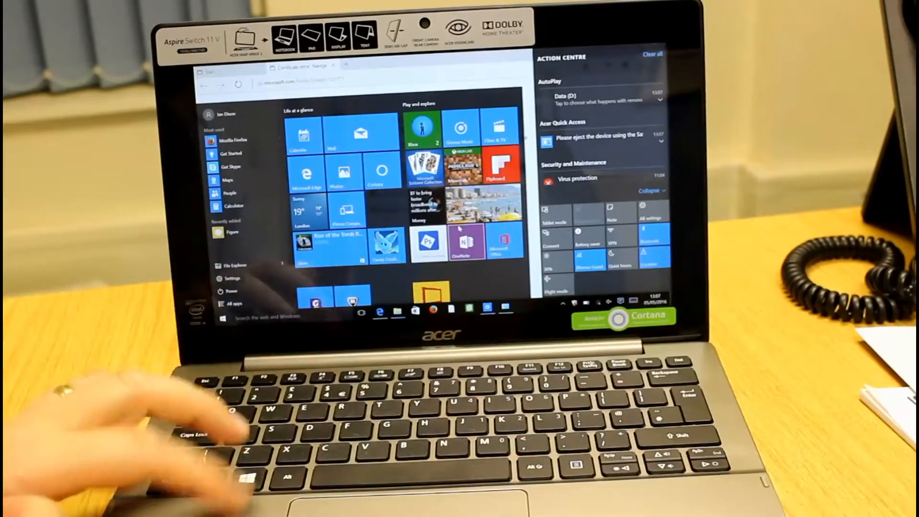
pyautogui.moveTo(206, 410)
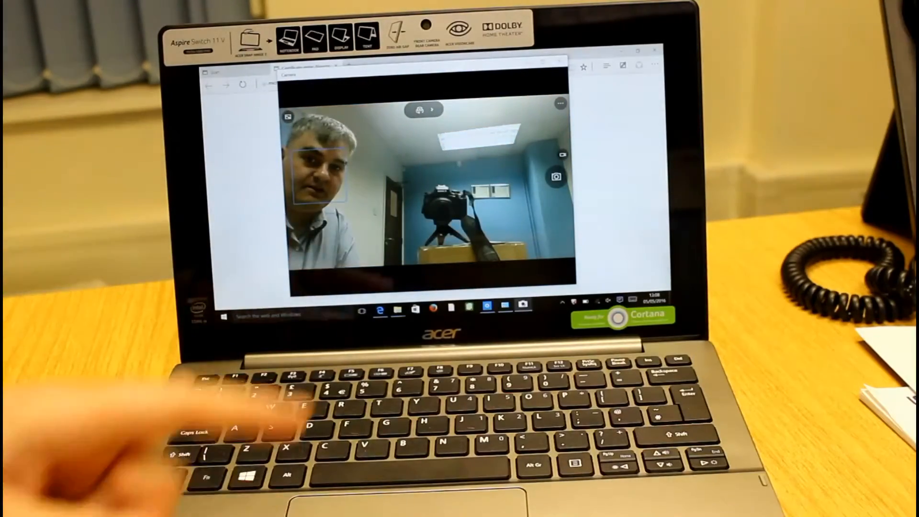
pyautogui.click(225, 315)
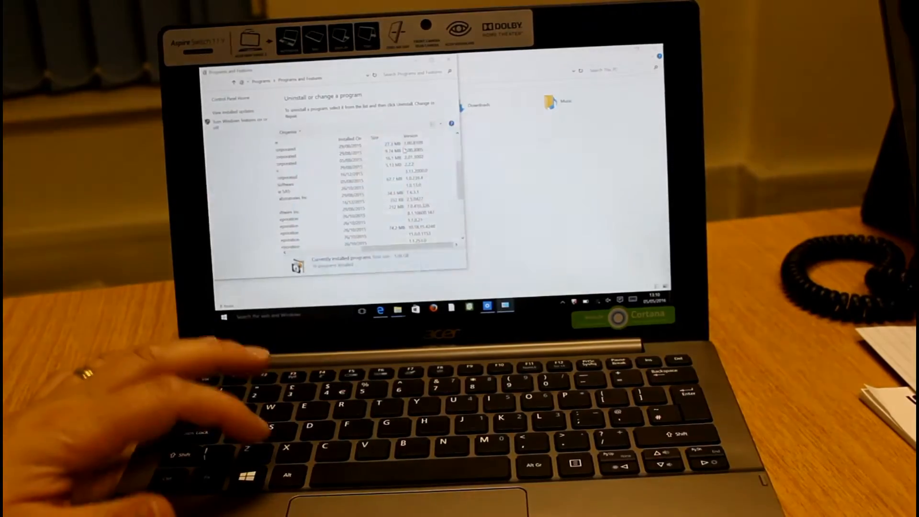
pyautogui.click(225, 317)
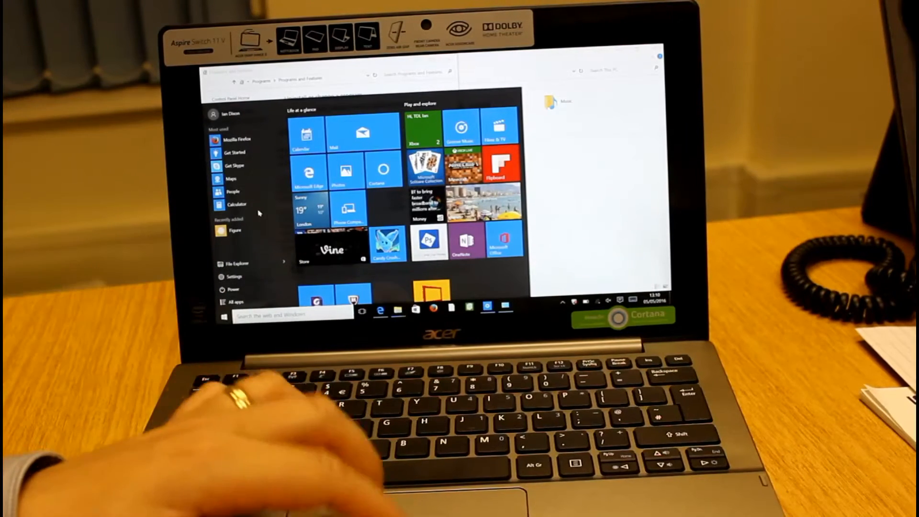
pyautogui.moveTo(258, 271)
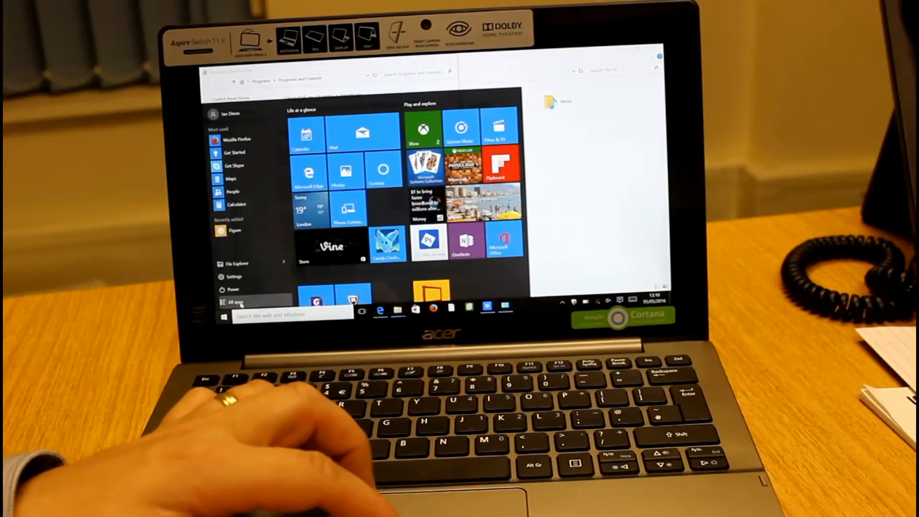
pyautogui.click(233, 302)
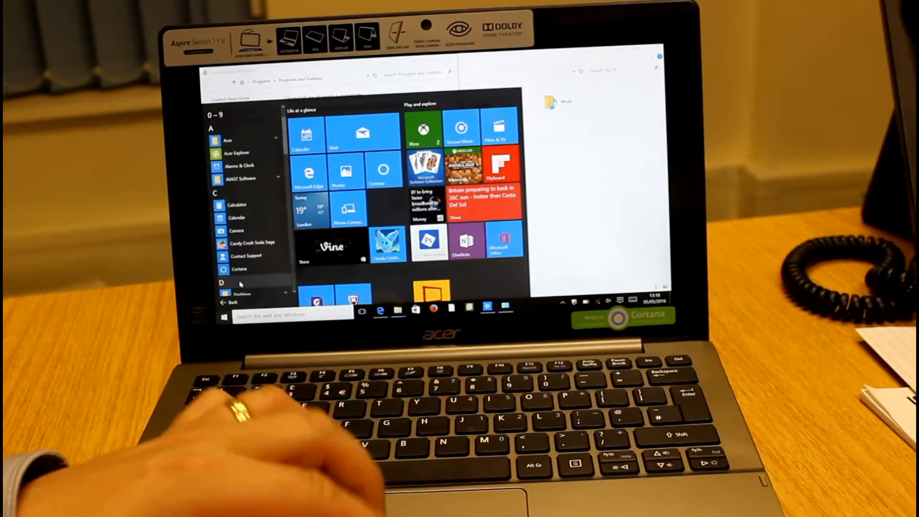
pyautogui.scroll(-3)
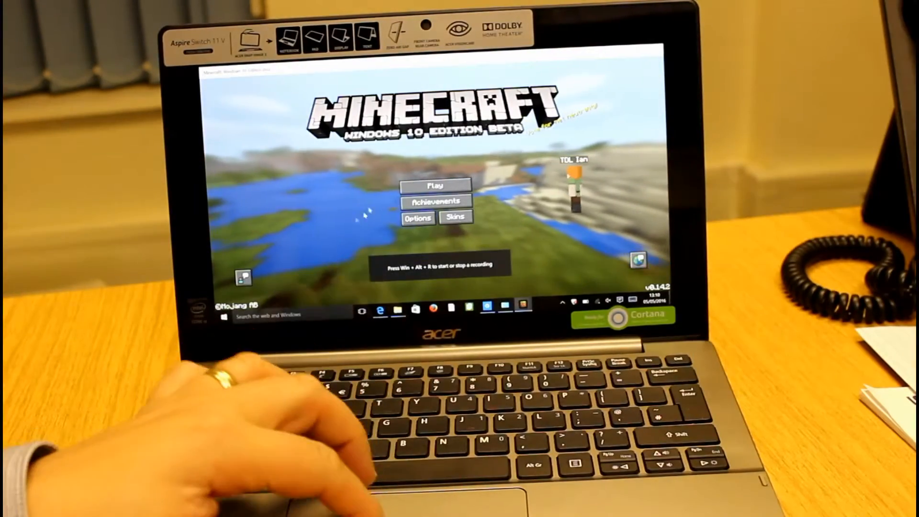
pyautogui.click(436, 186)
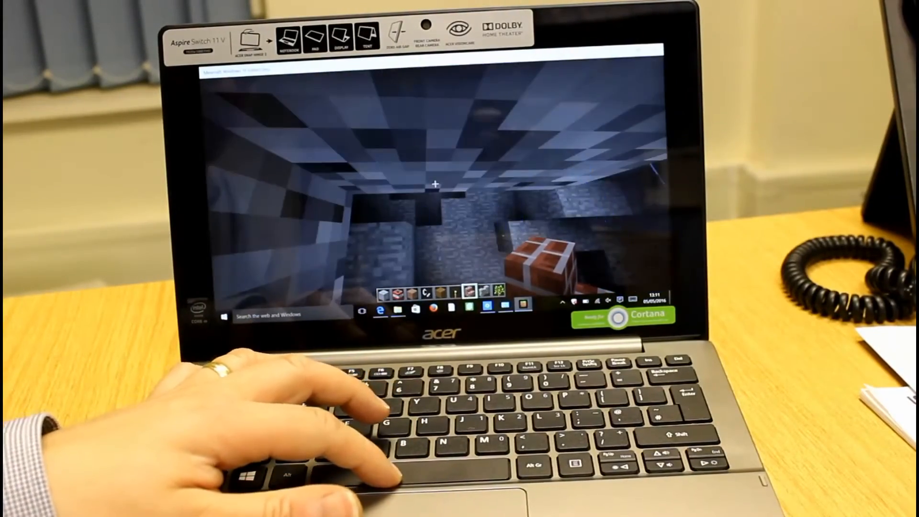
# Step: Open the inventory, bring up the Game Menu, then resume play on rainy grassland
pyautogui.press('e')
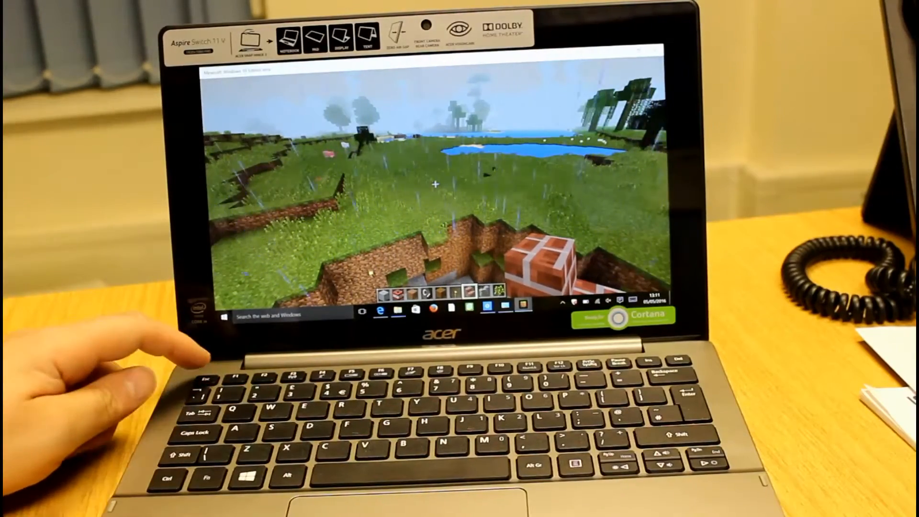
pyautogui.press('Escape')
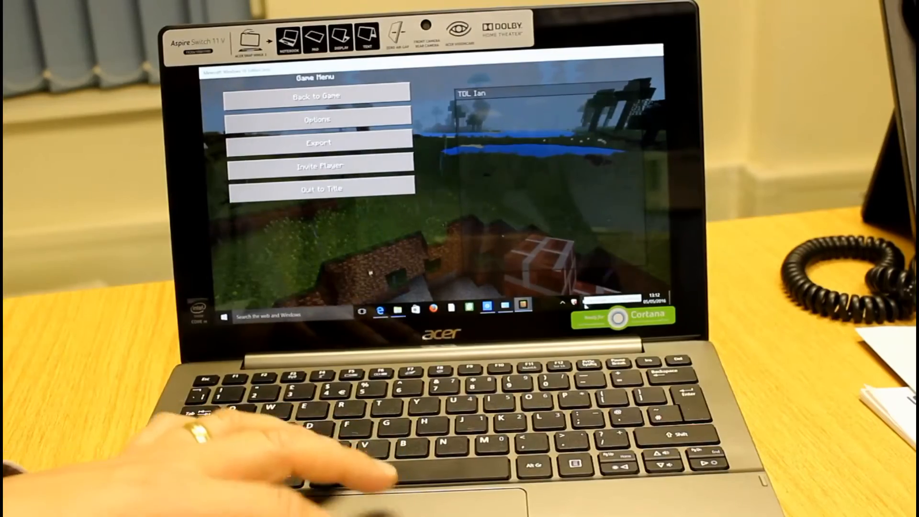
pyautogui.click(316, 96)
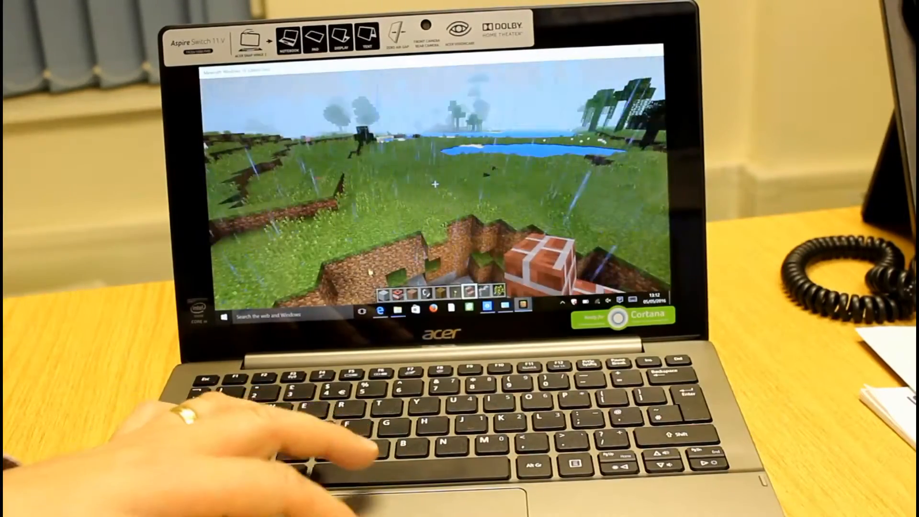